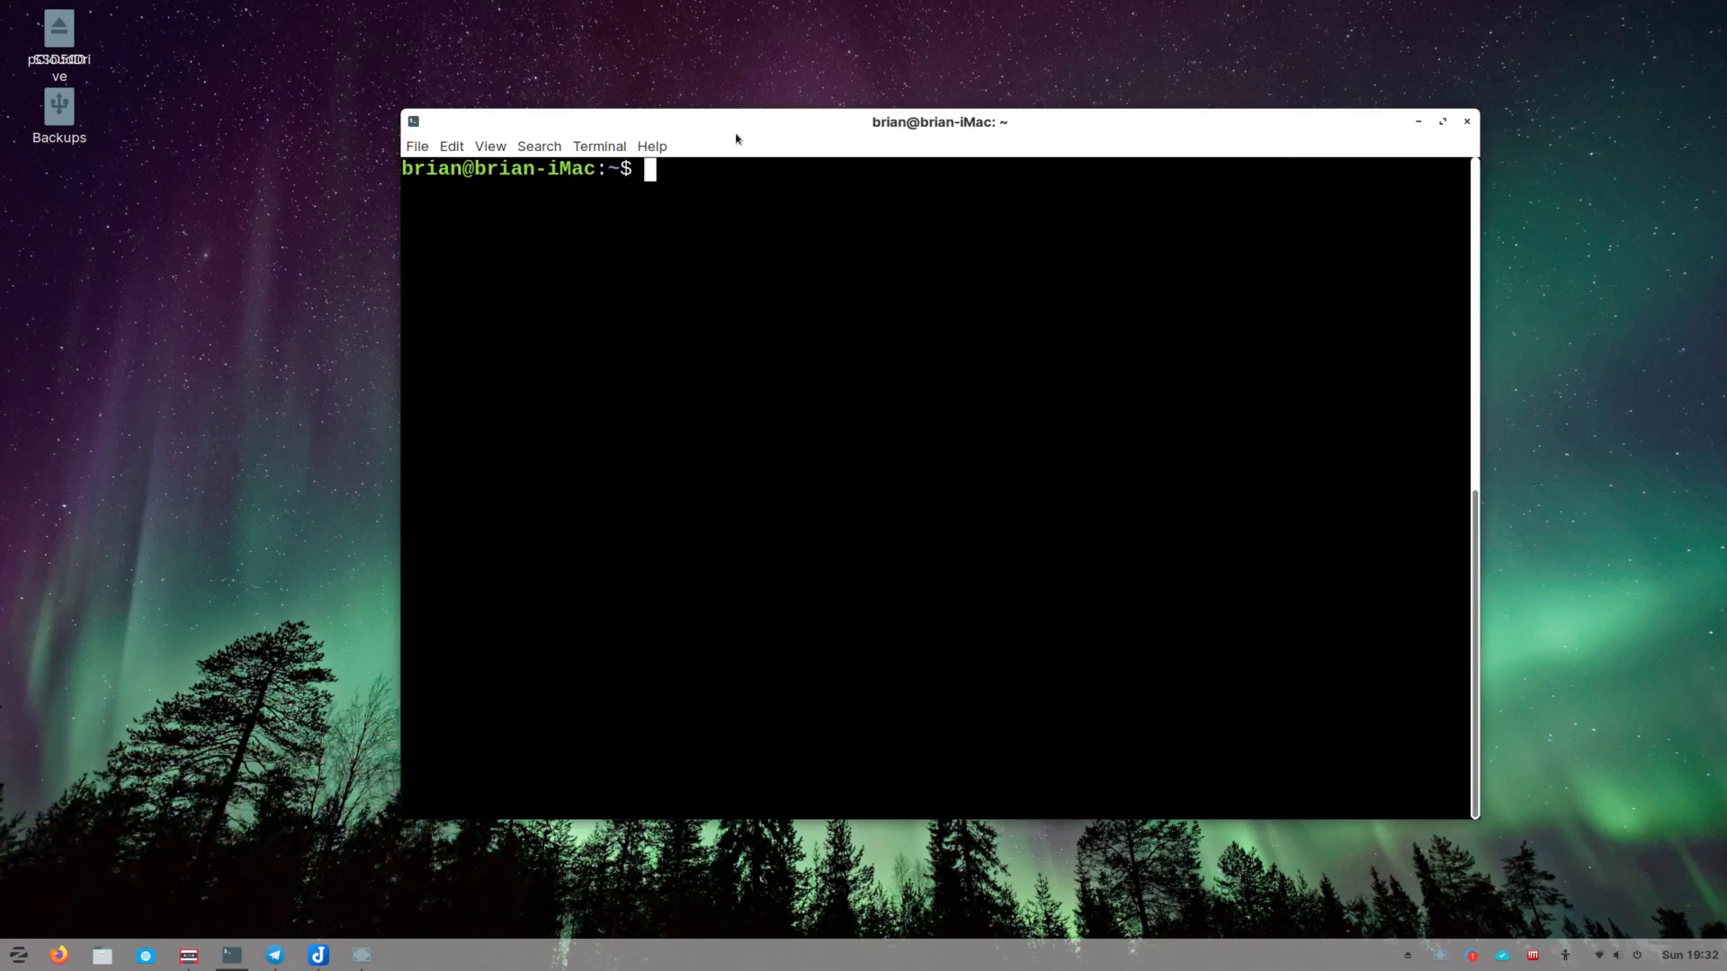
Enlarge the terminal window and clear it back to an empty prompt
left_click_drag(939, 121, 852, 98)
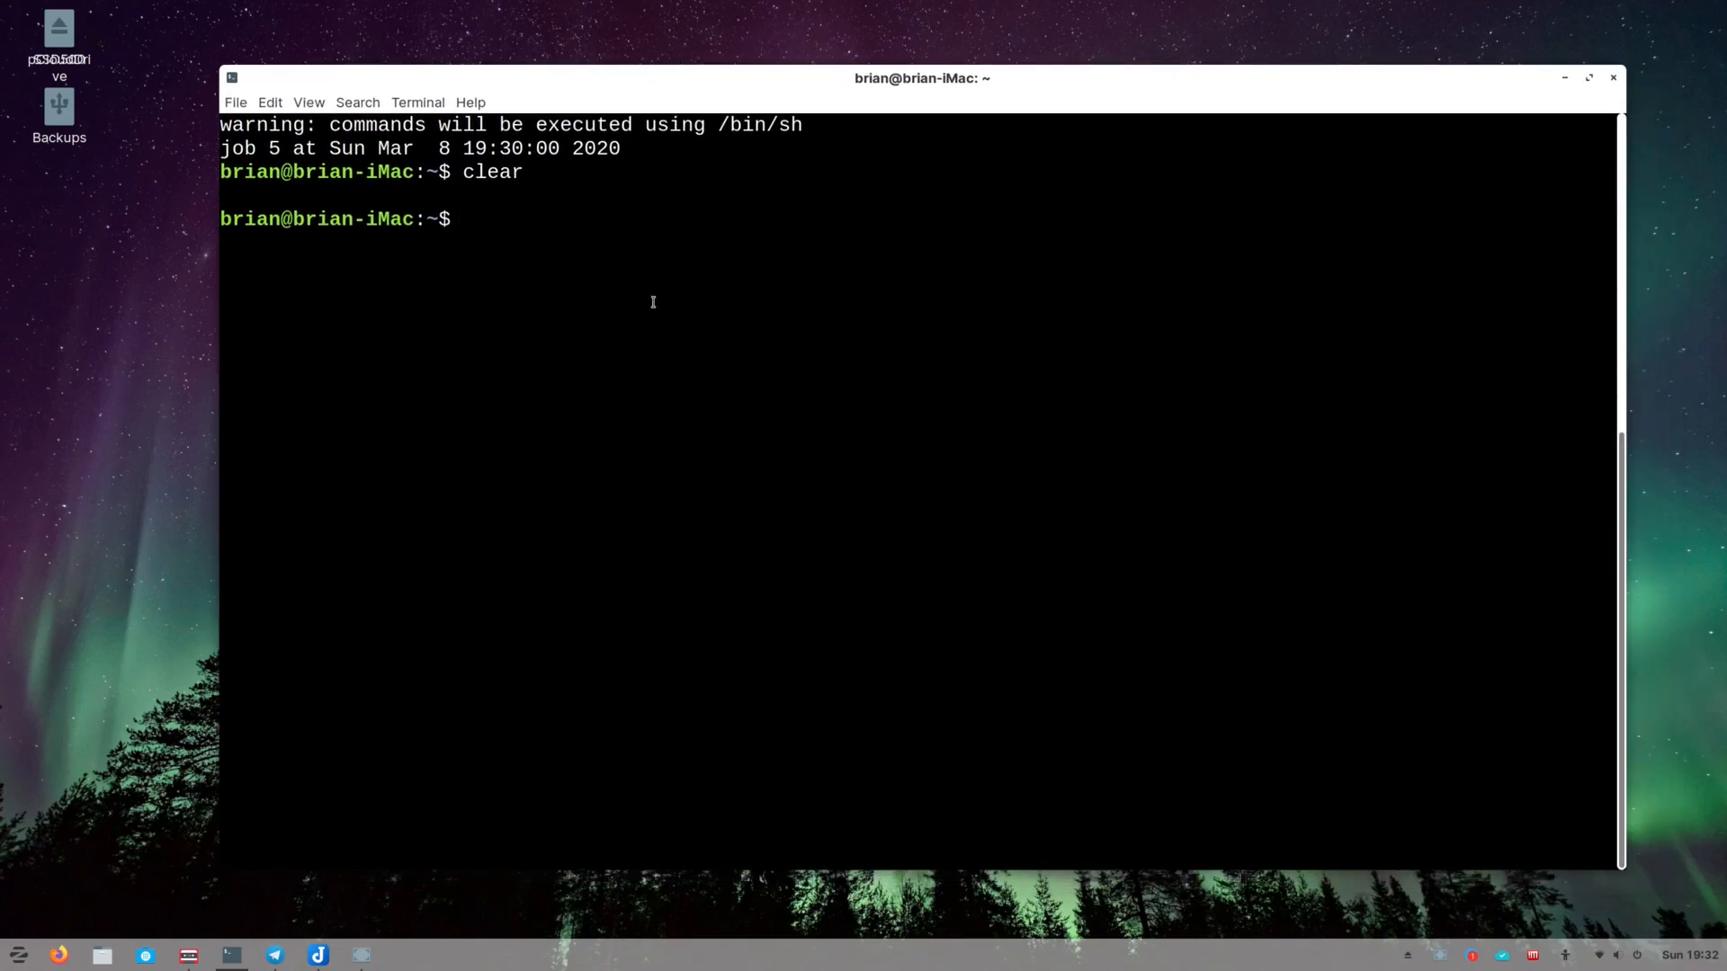
key("Return")
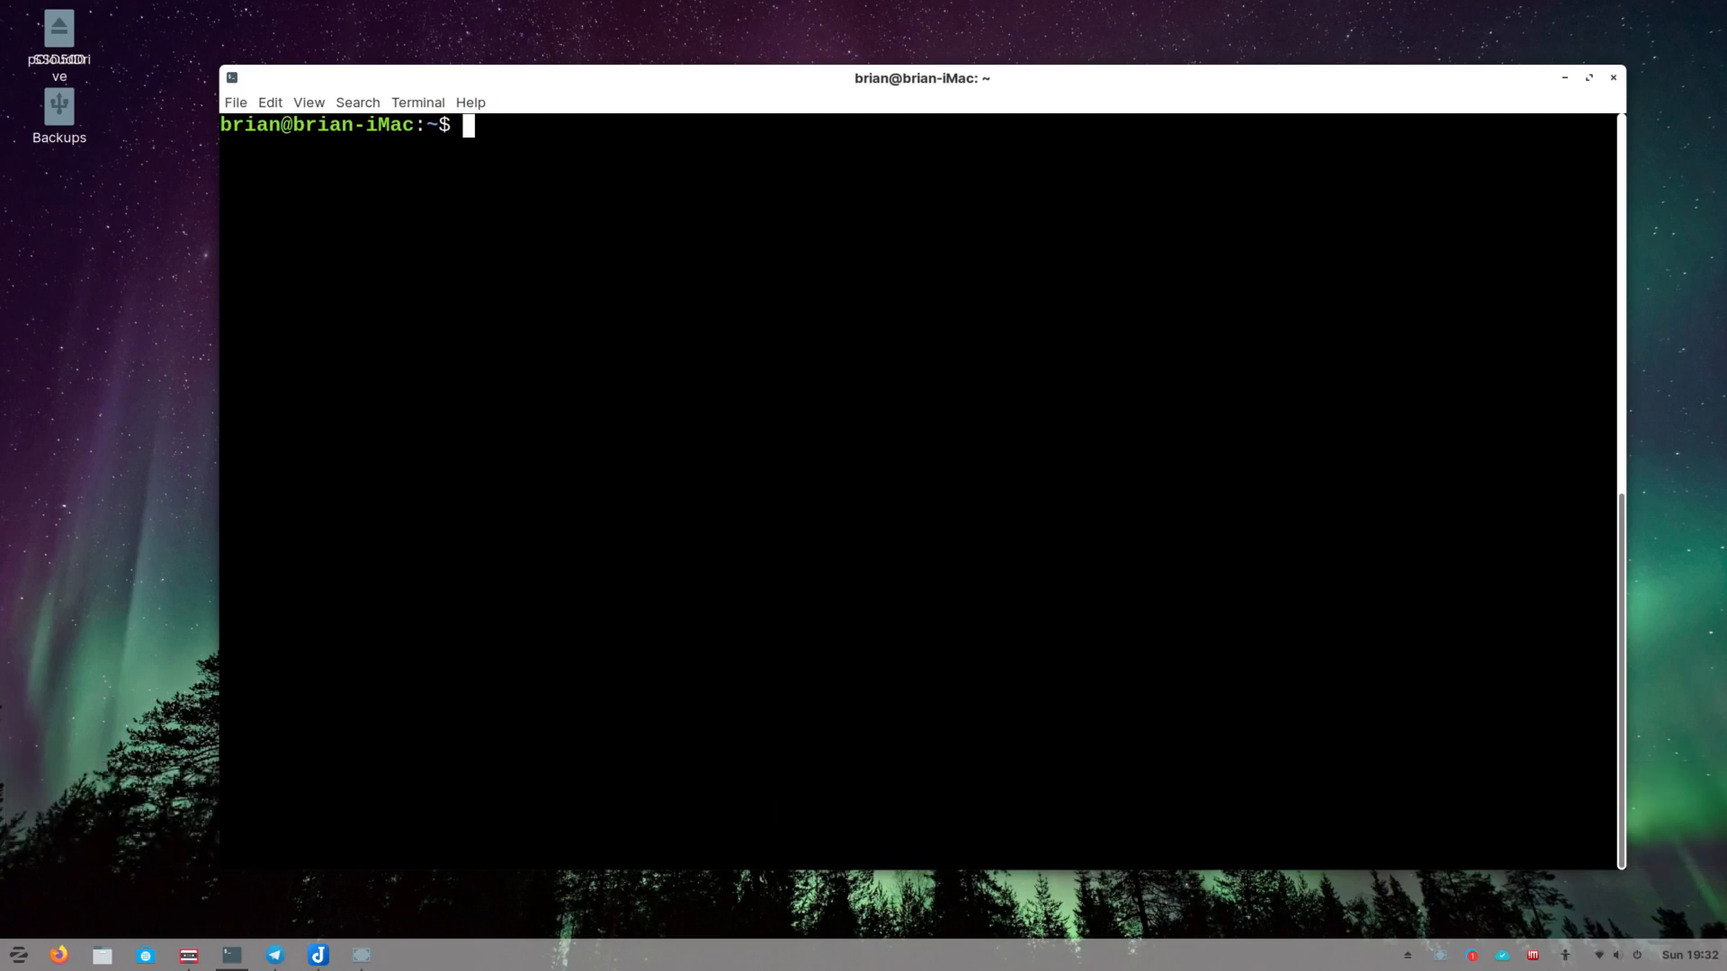
Install nmon with sudo apt install and launch it to its toggle-key startup screen
type("sudo apt install nmo")
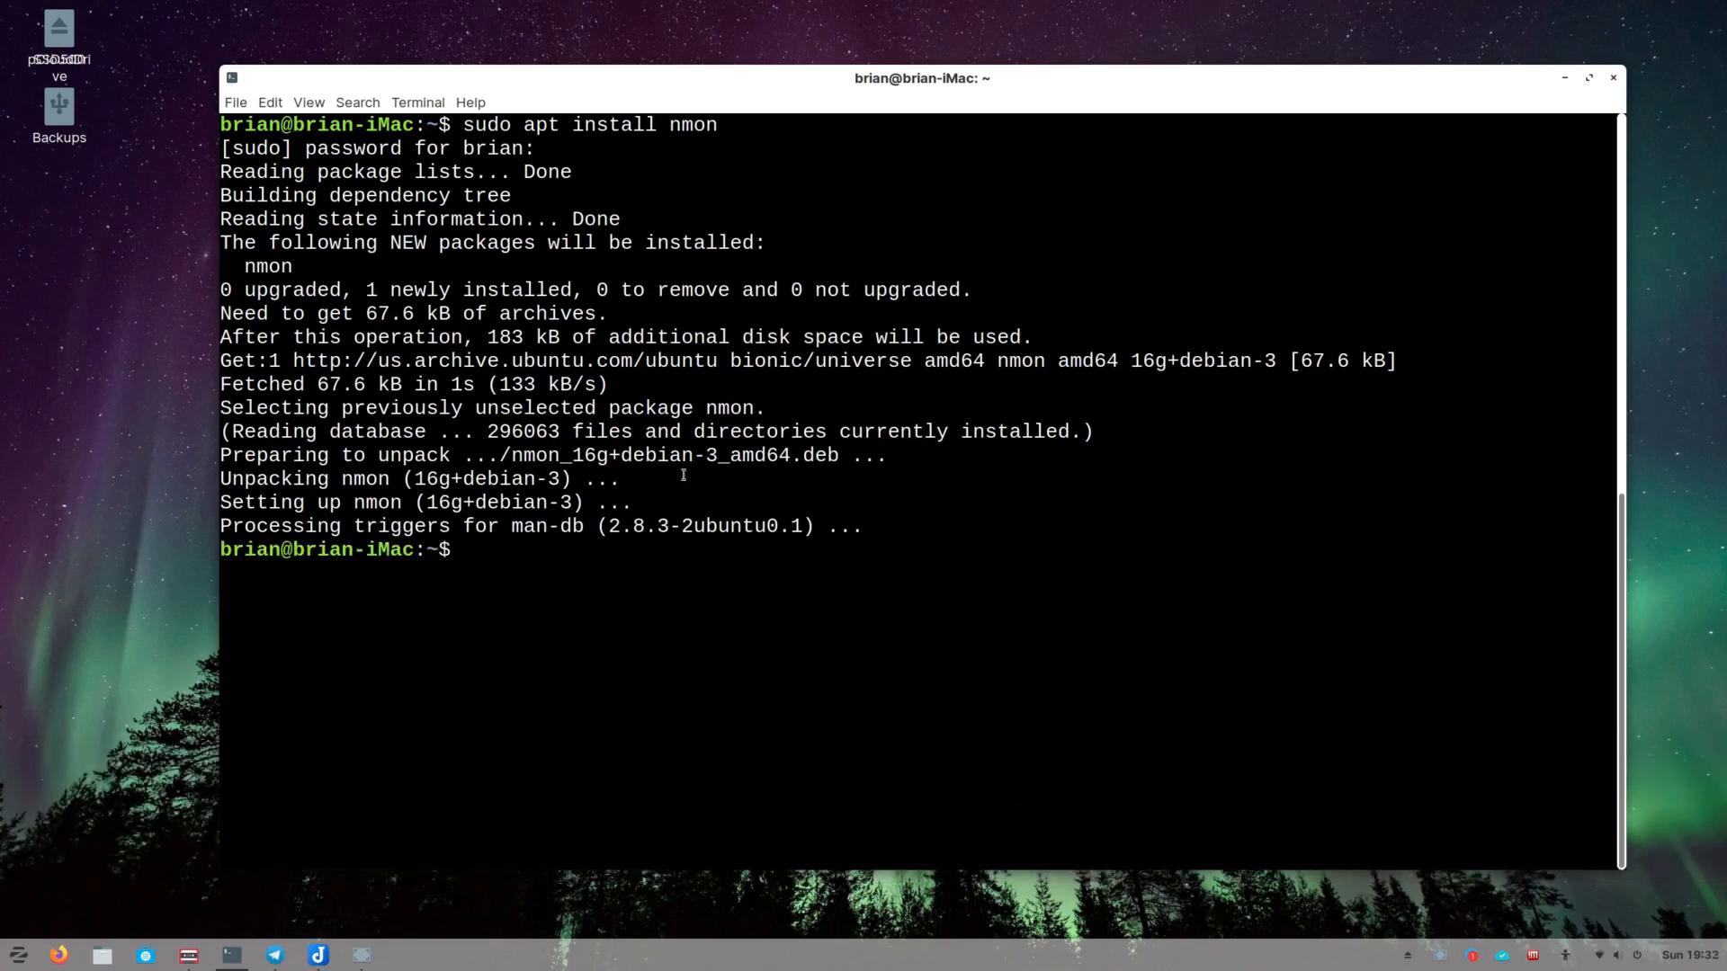
type("nm")
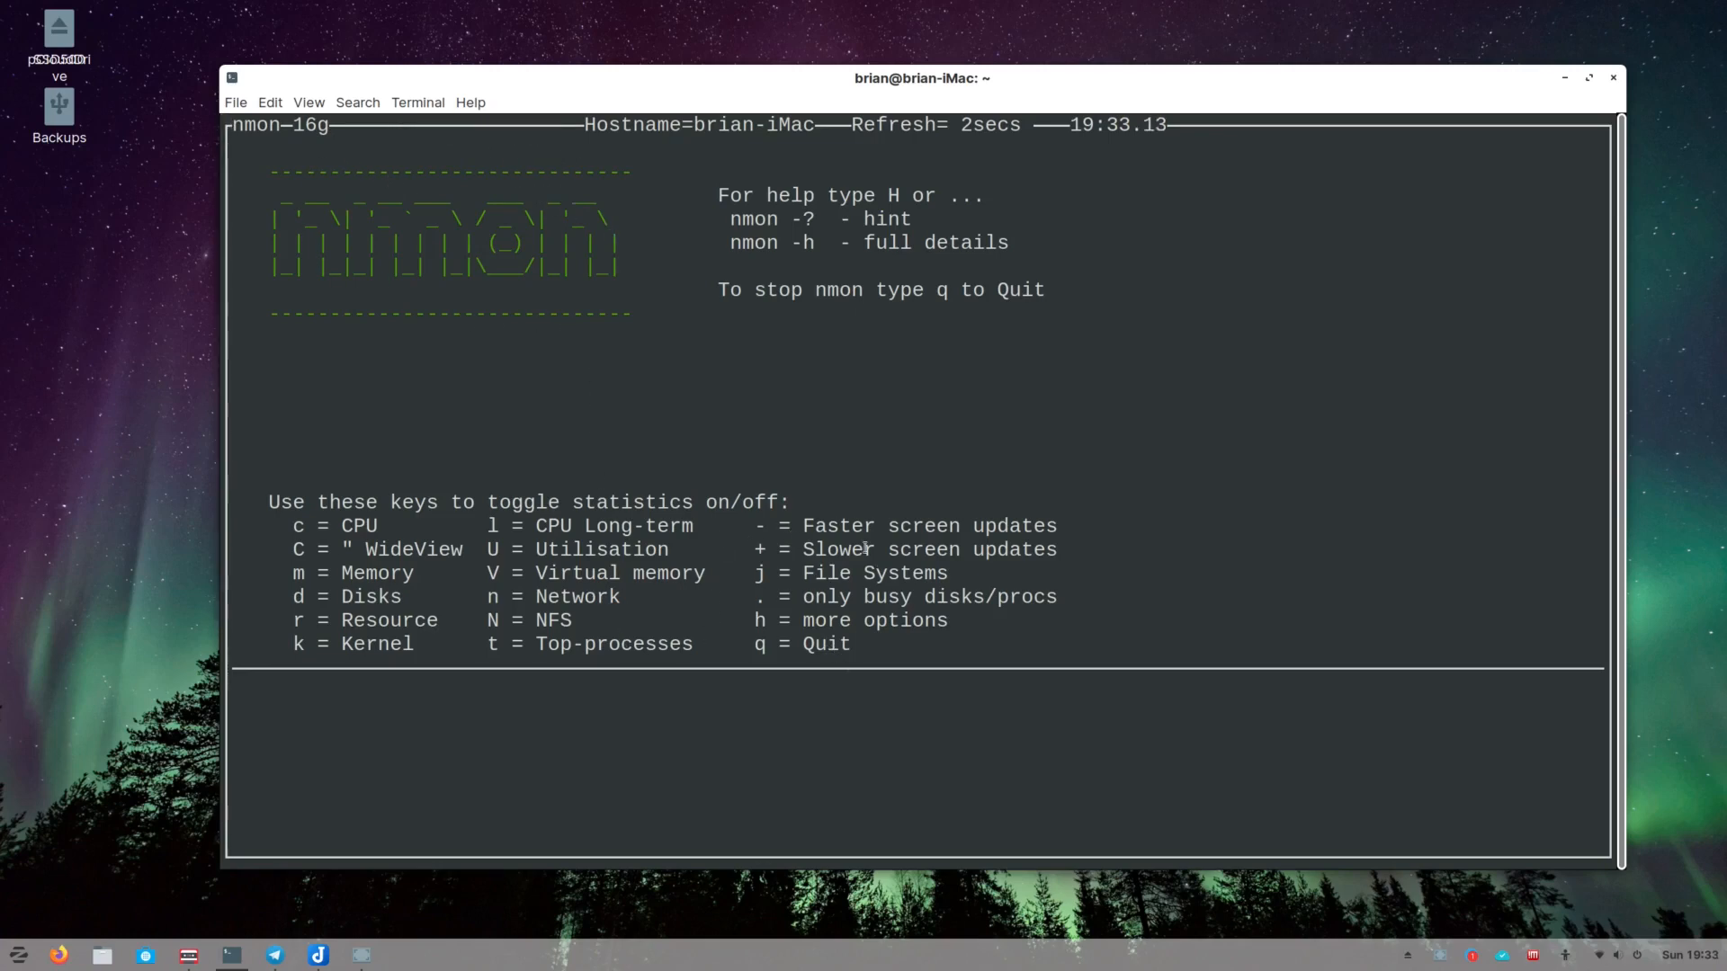
key("h")
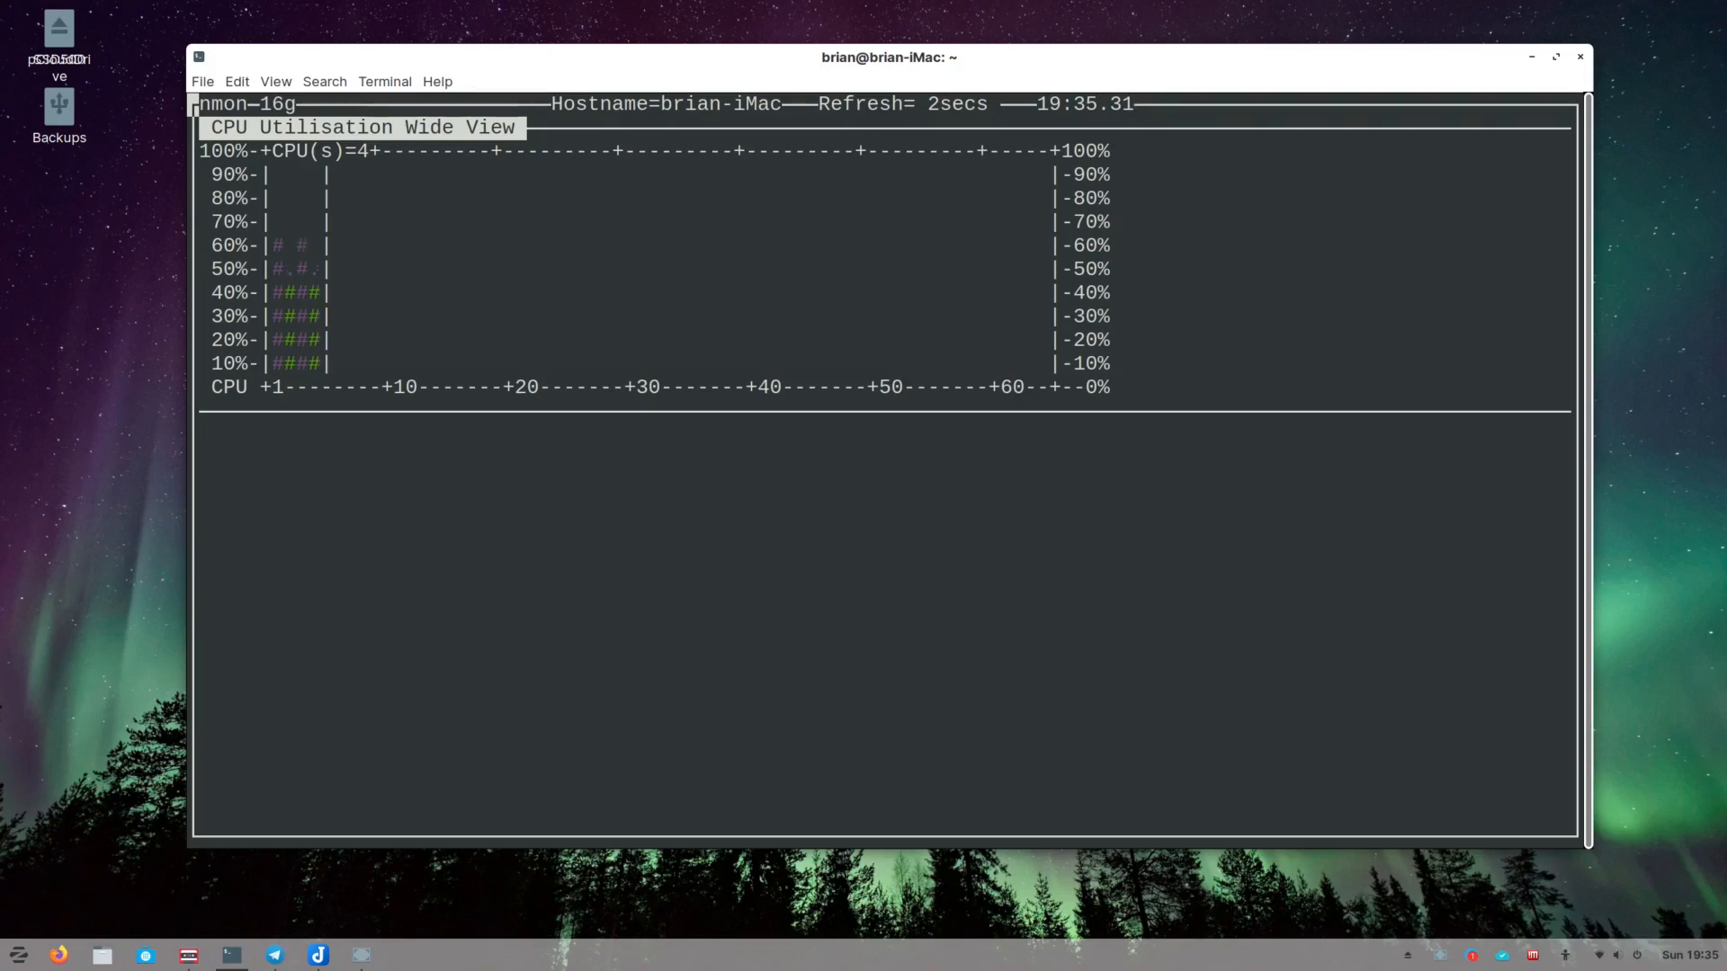
Switch nmon to the wide CPU utilisation view across all four CPUs
key("q")
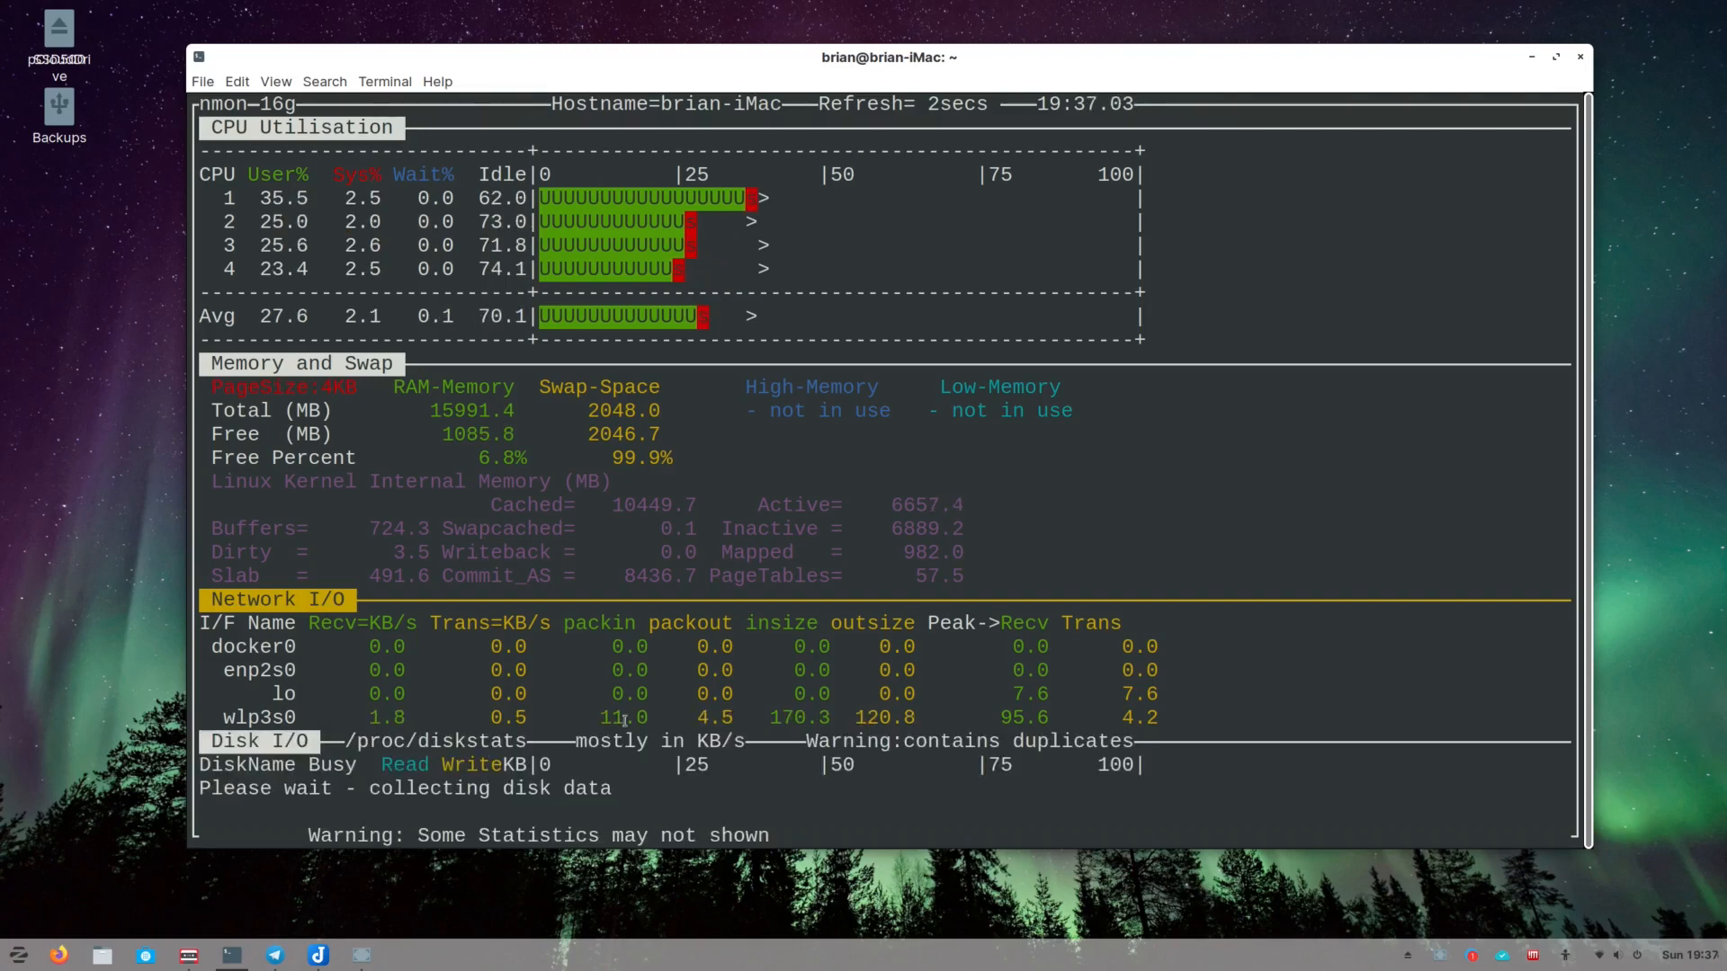
Turn off the active panels so nmon shows its startup toggle-key hints again
left_click(1554, 57)
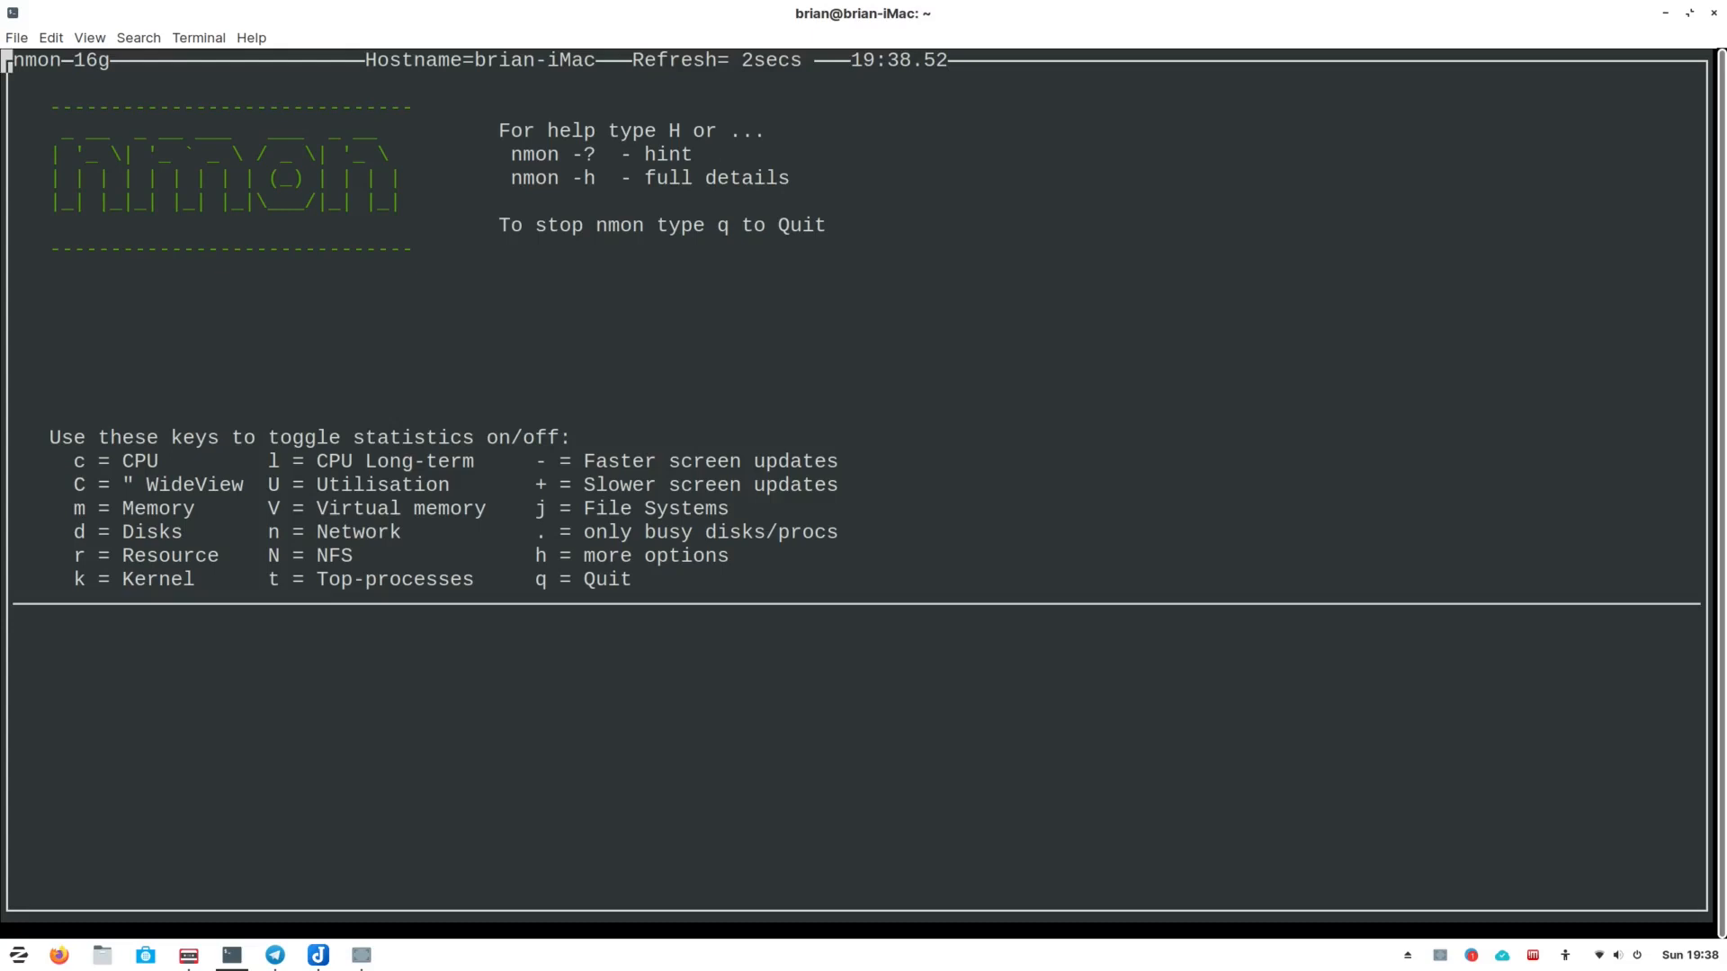
Show the resources details and top processes, ending on the per-CPU stats table
key("h")
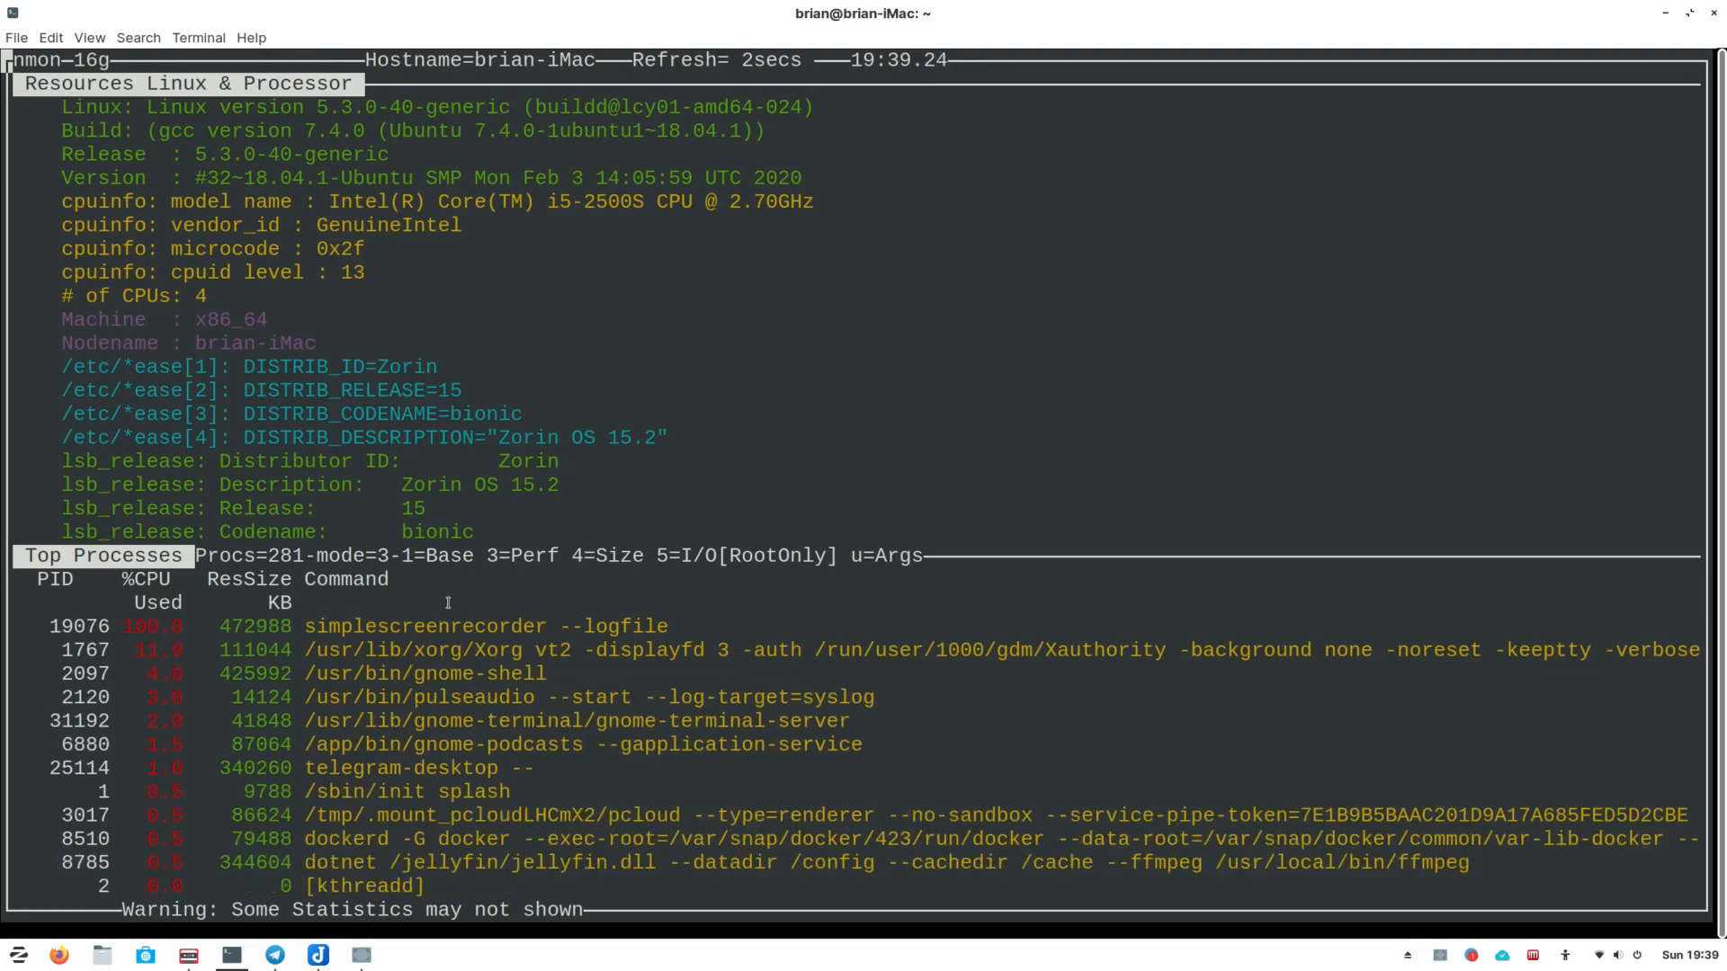
key("q")
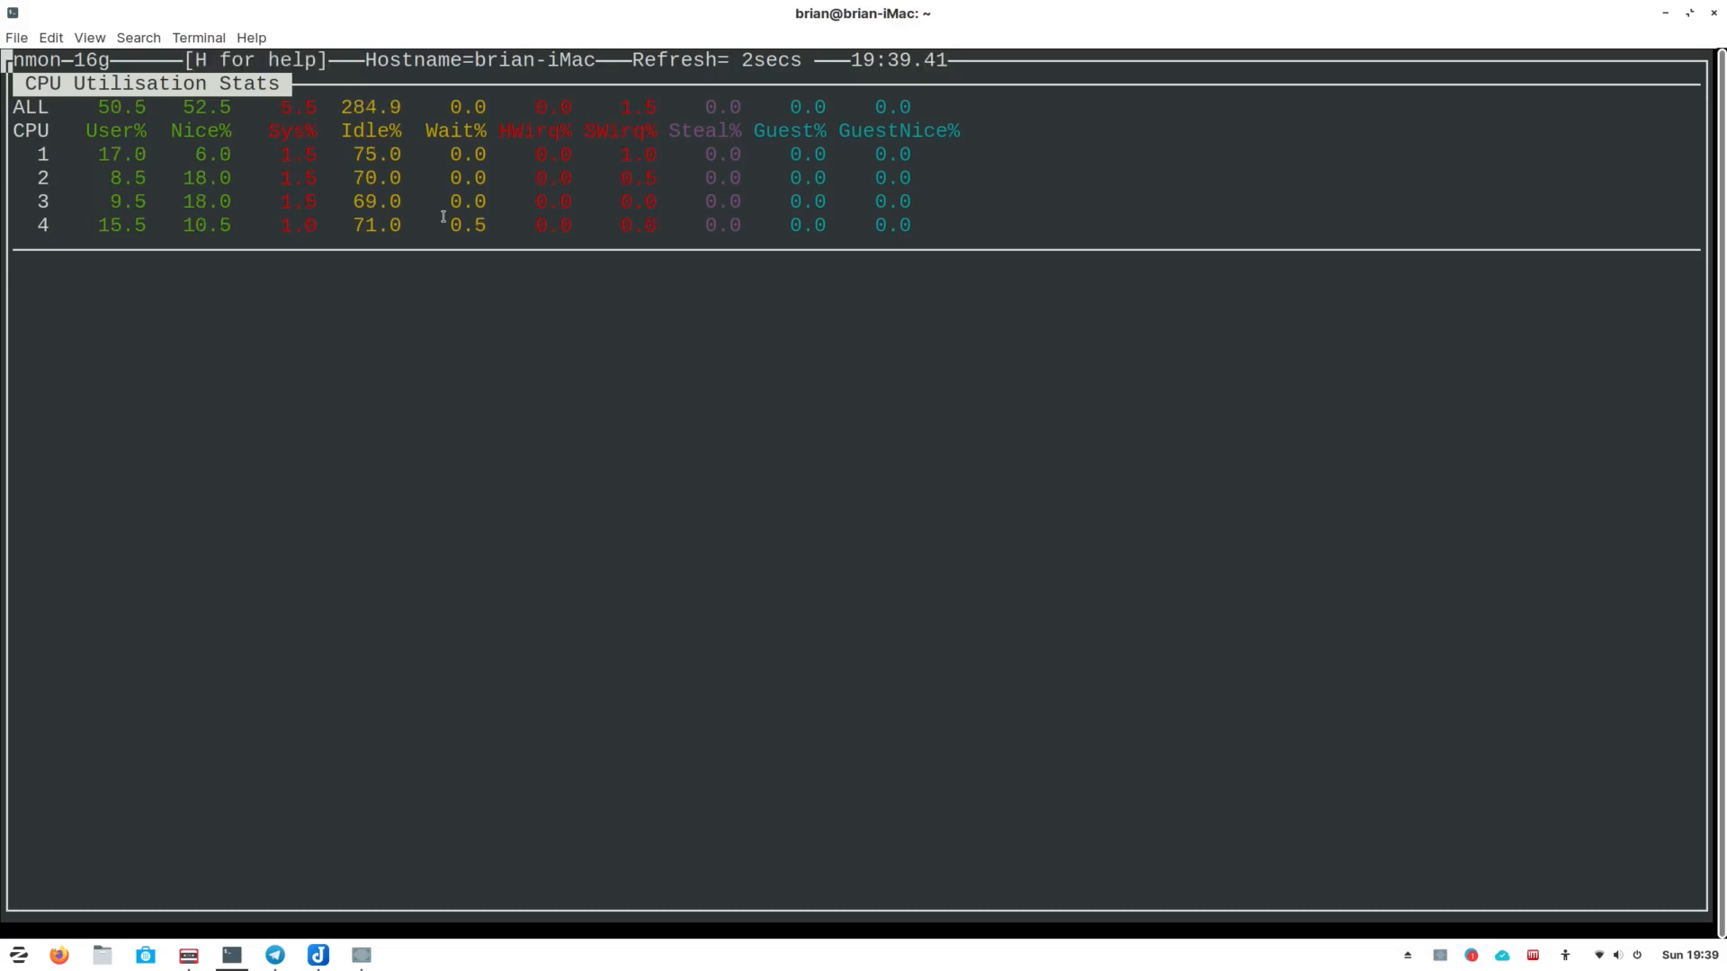
Show nmon's key help over the CPU stats, then clear everything to the header line
key("h")
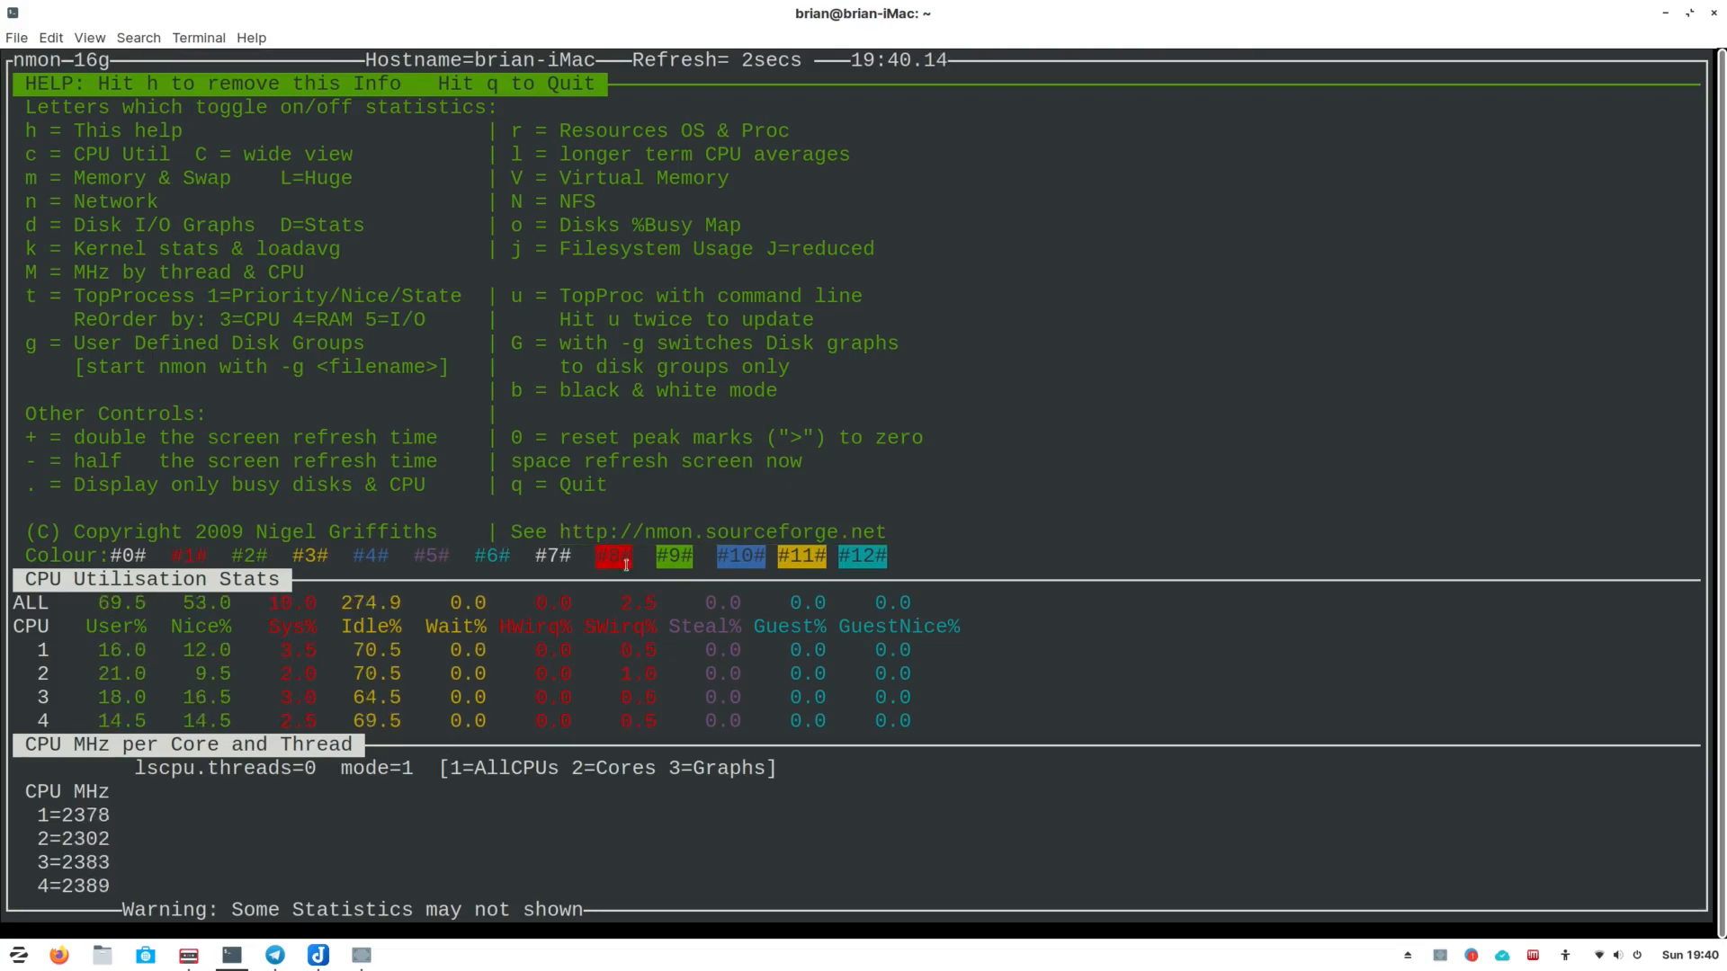
key("h")
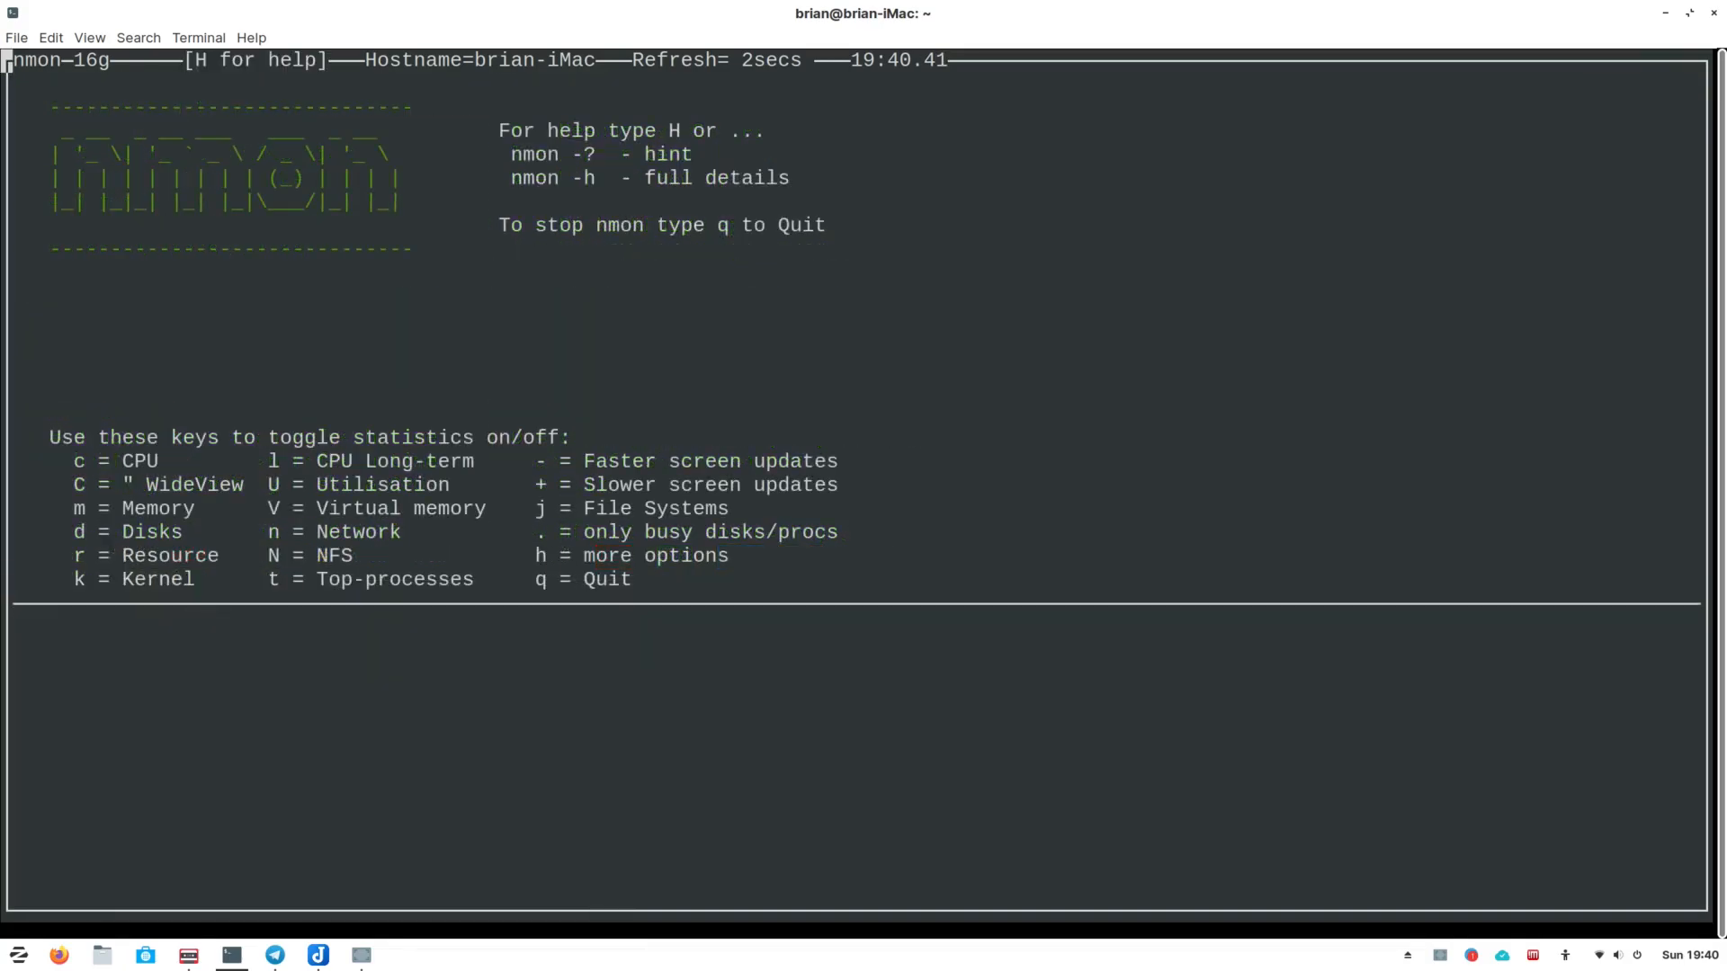
key("h")
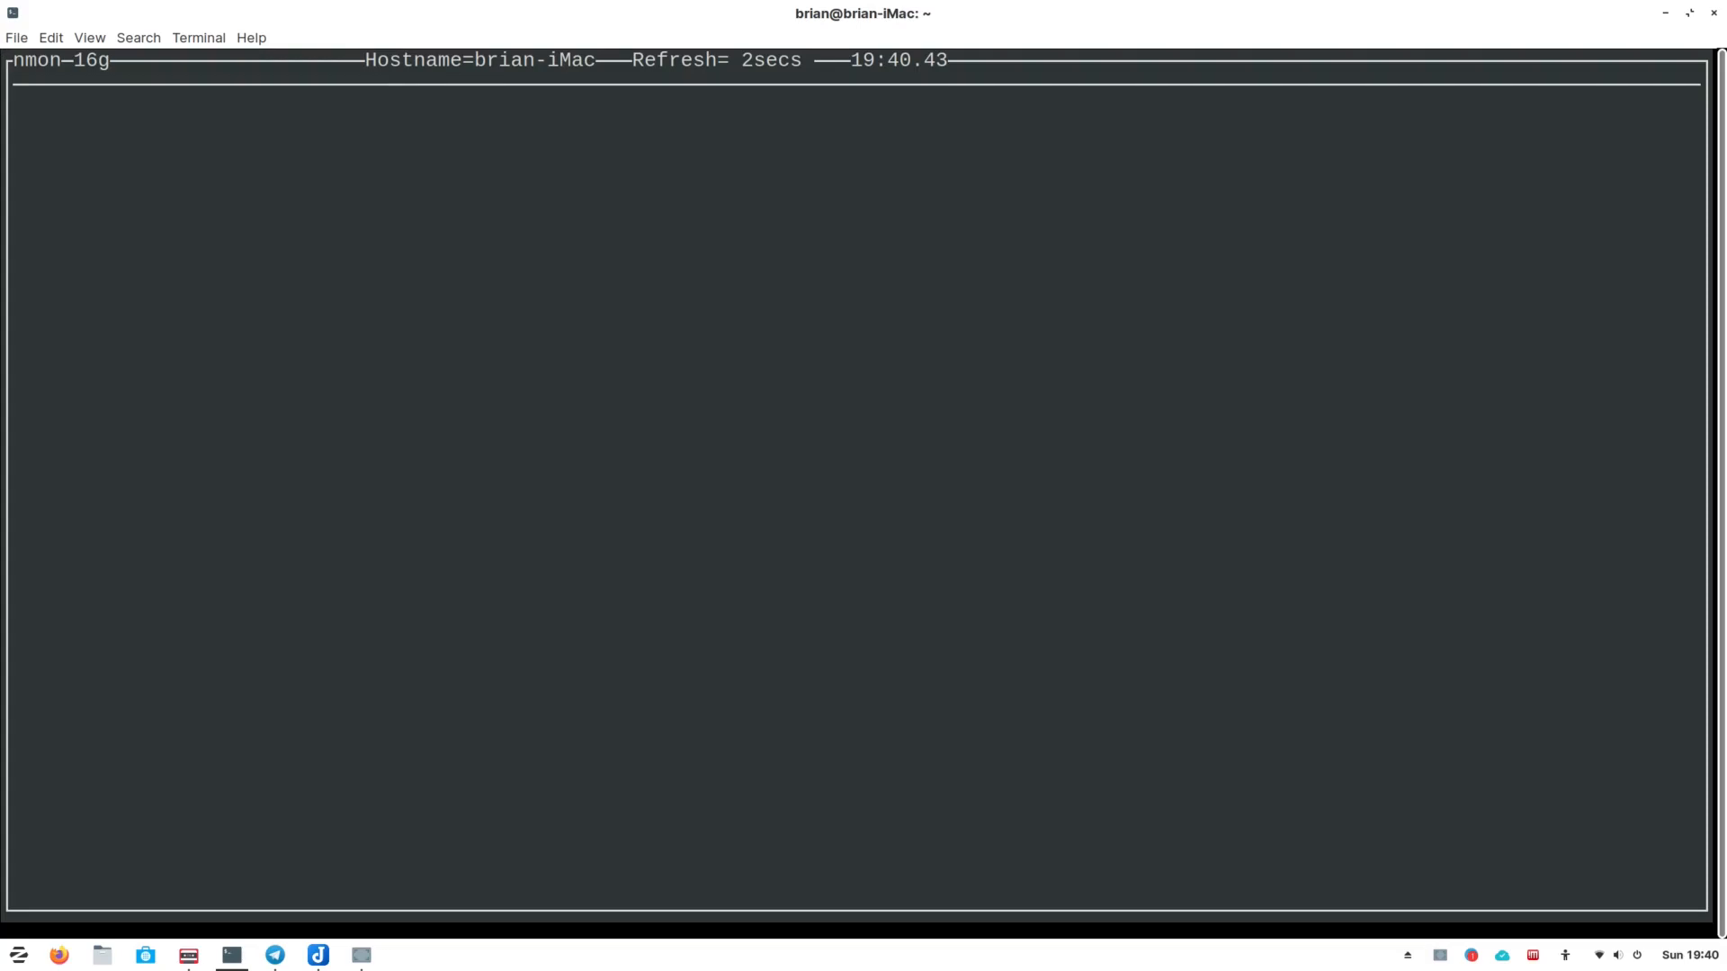